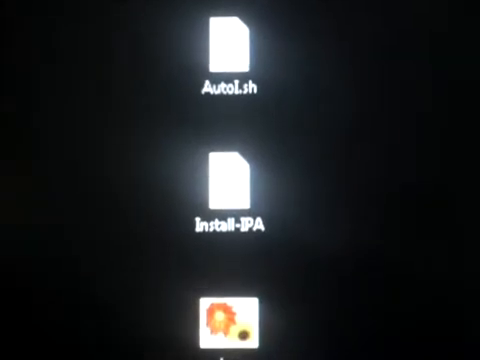
Scroll the local file list and bring up the context menu for ipa.sh.
scroll(down, 3)
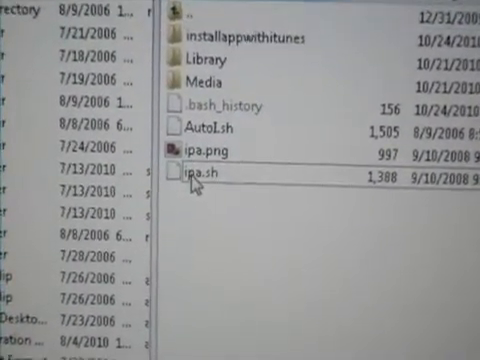
right_click(200, 178)
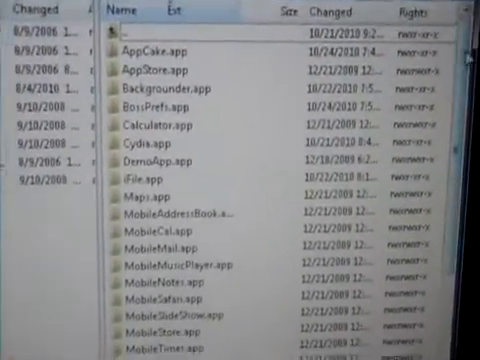
Find BossPrefs.app in the Applications list and open its folder.
scroll(down, 3)
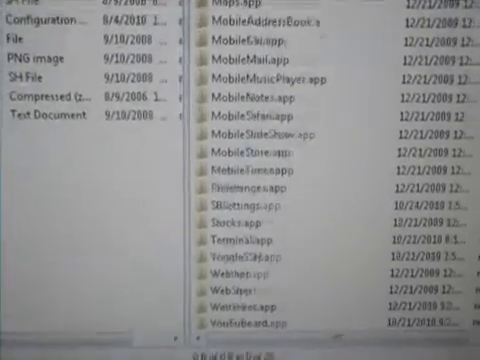
scroll(up, 3)
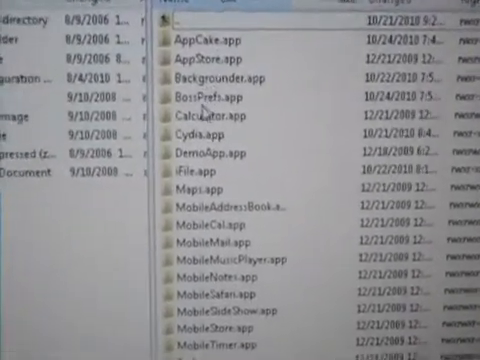
double_click(210, 98)
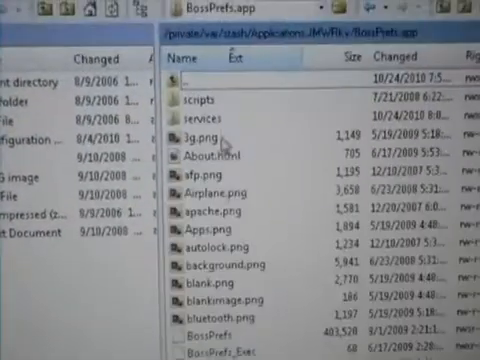